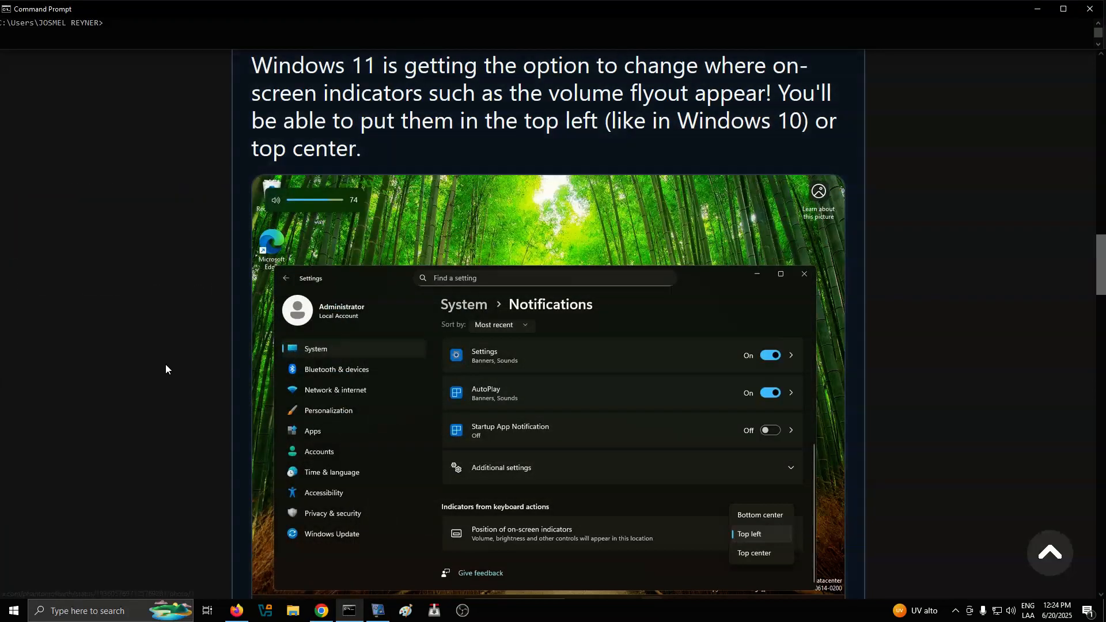
pyautogui.moveTo(990, 402)
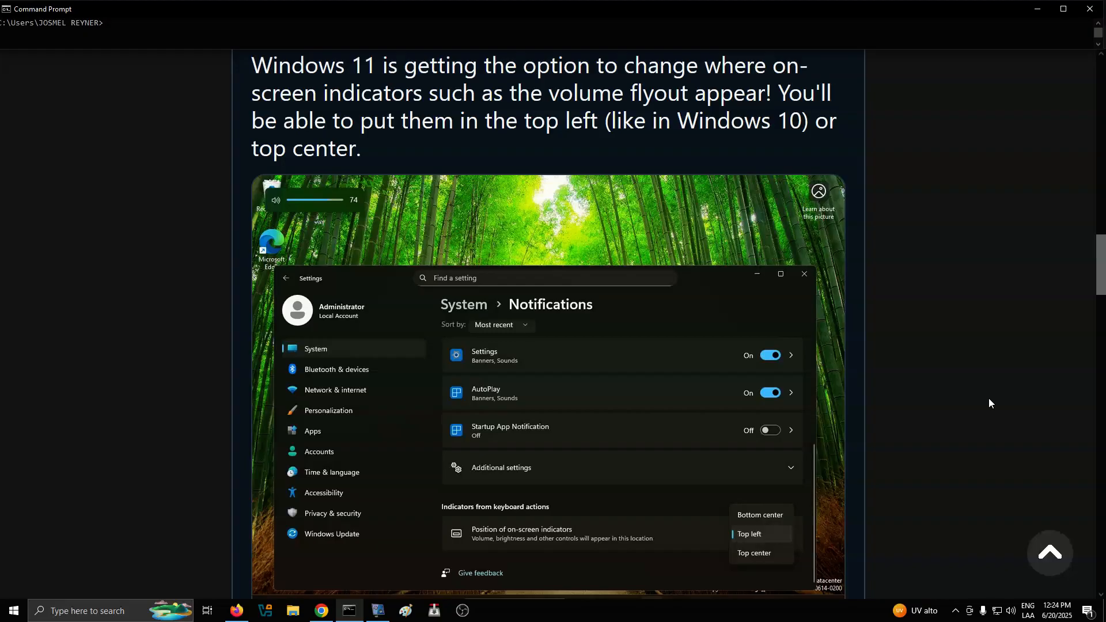
pyautogui.moveTo(1008, 247)
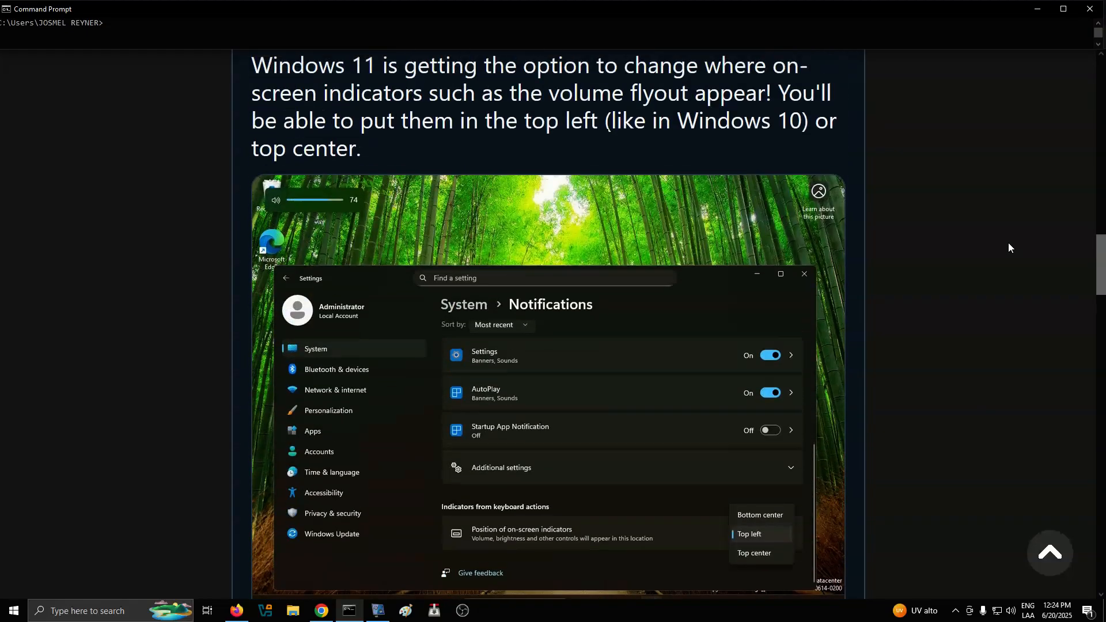
pyautogui.scroll(-3)
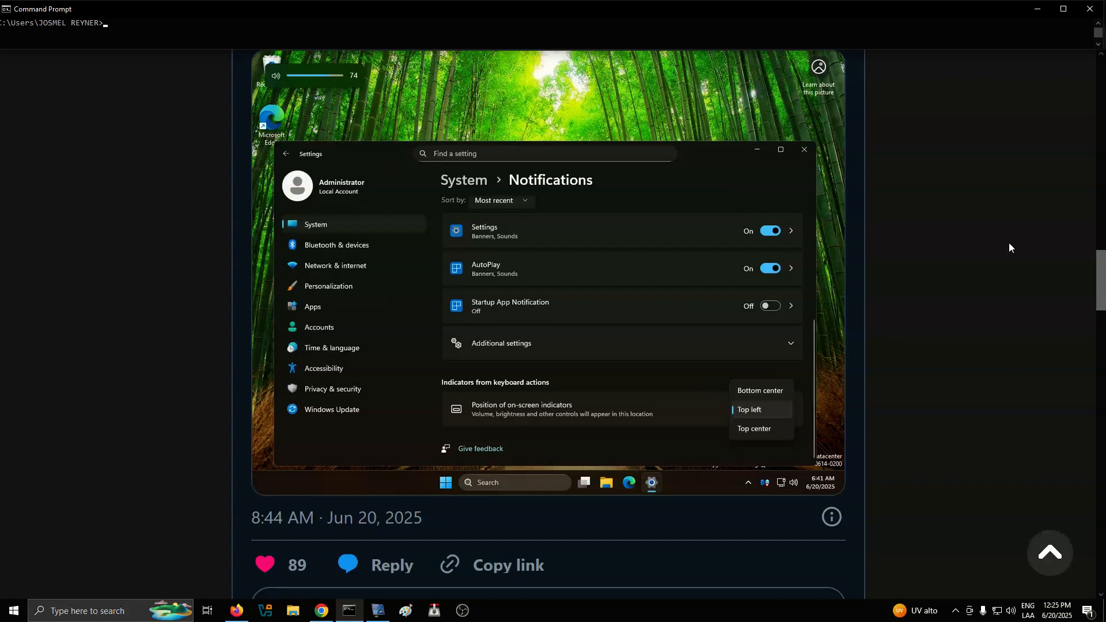
pyautogui.moveTo(838, 211)
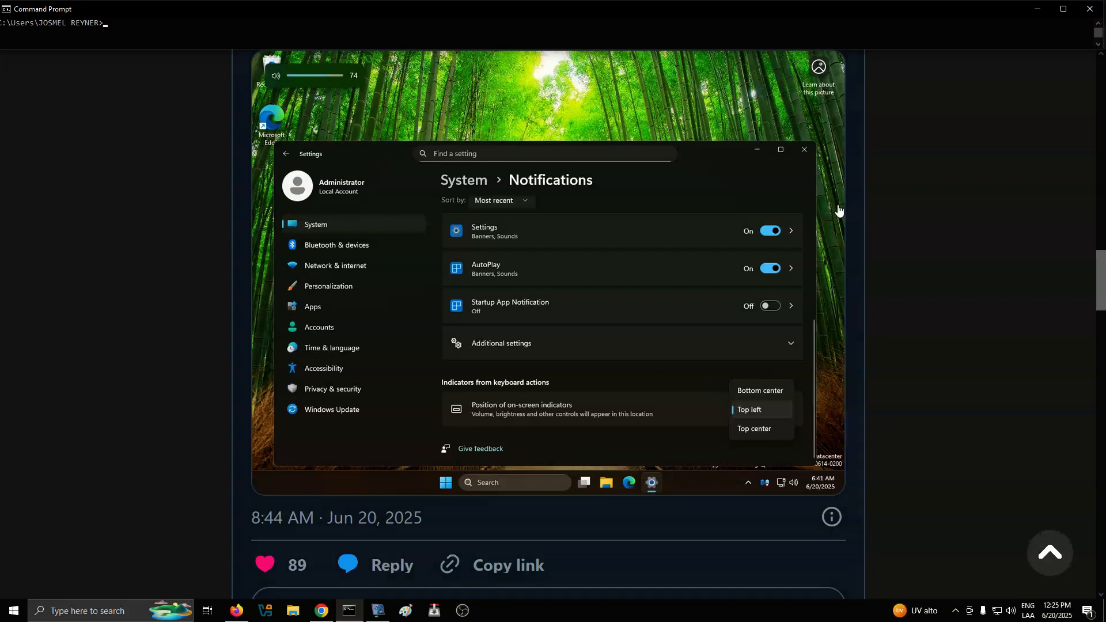
pyautogui.moveTo(1007, 349)
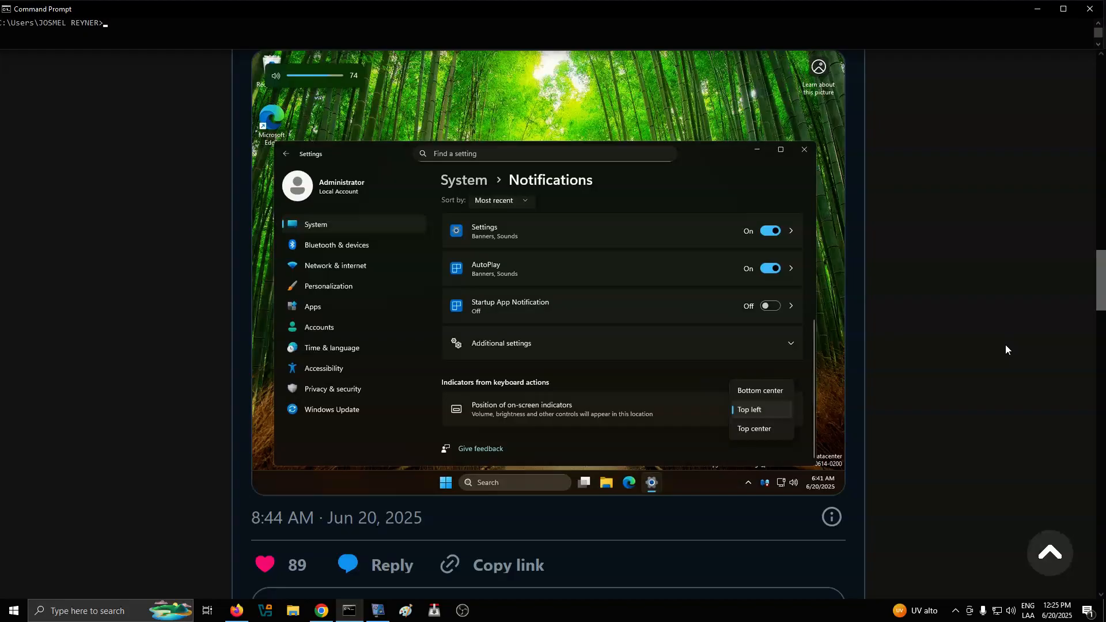
pyautogui.moveTo(536, 616)
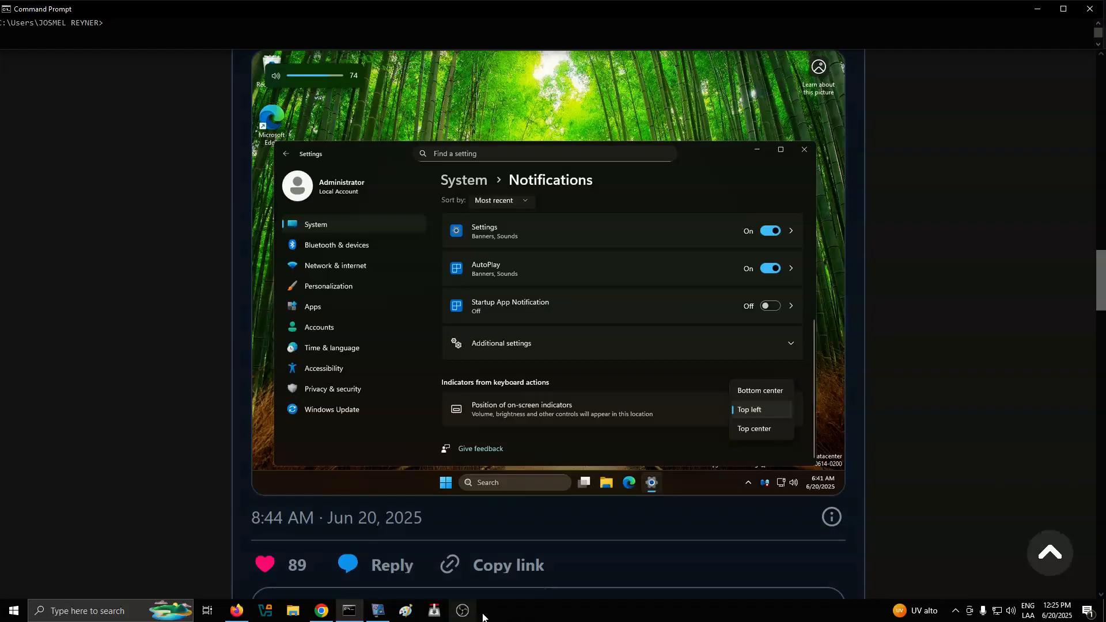
pyautogui.moveTo(486, 613)
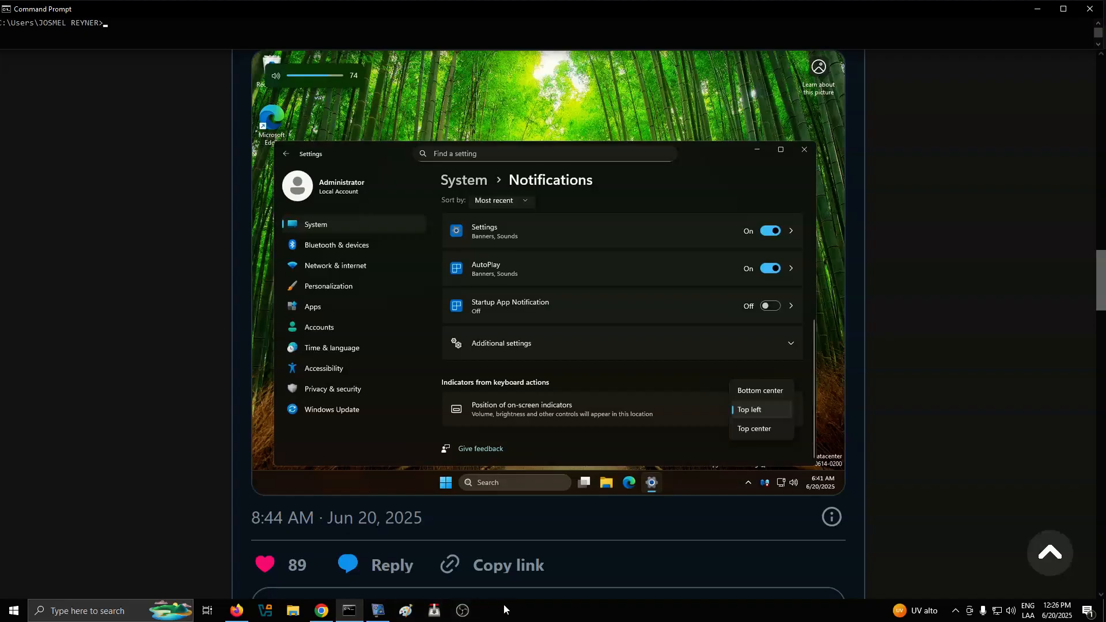
pyautogui.moveTo(461, 610)
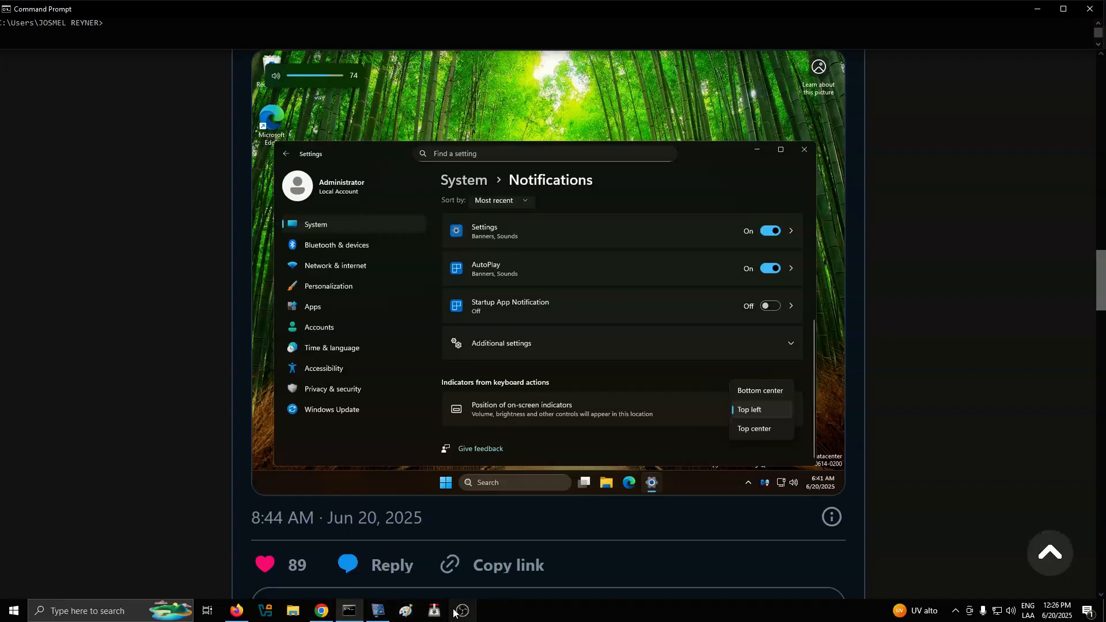
pyautogui.moveTo(490, 611)
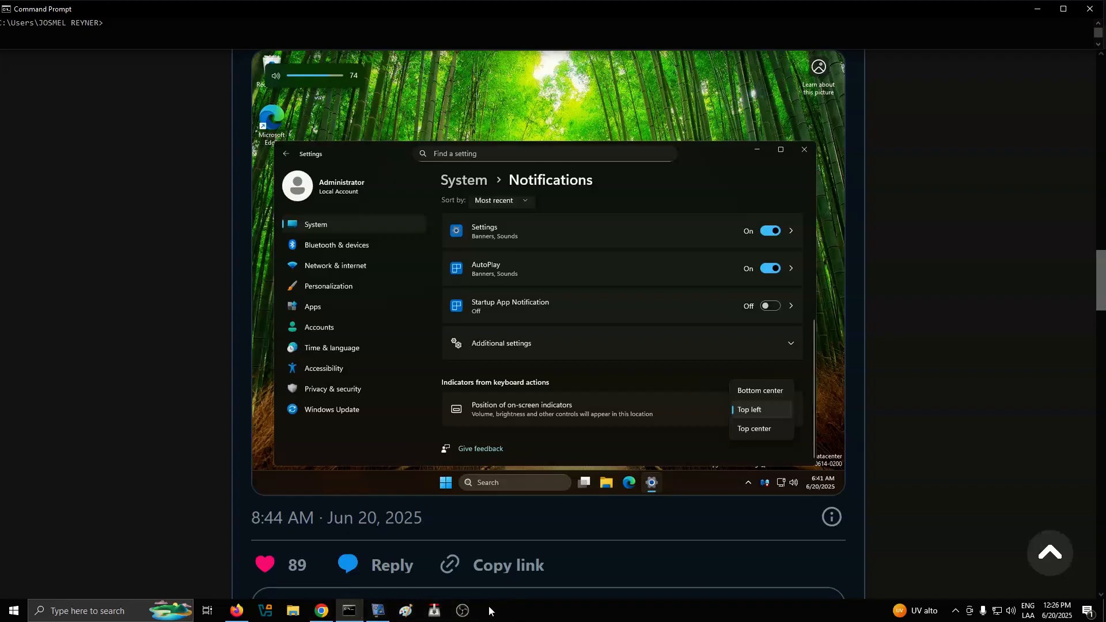